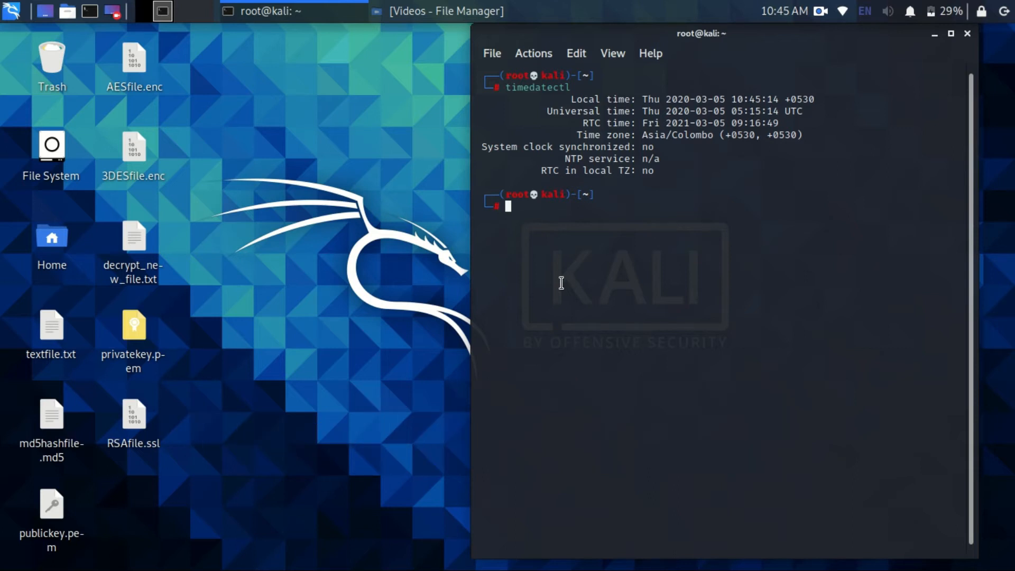
Step: Set the system clock to 5 March 2021 22:45 using date -s '03/05/2021 22:45'
text(date -s '03/05/2020 10:42')
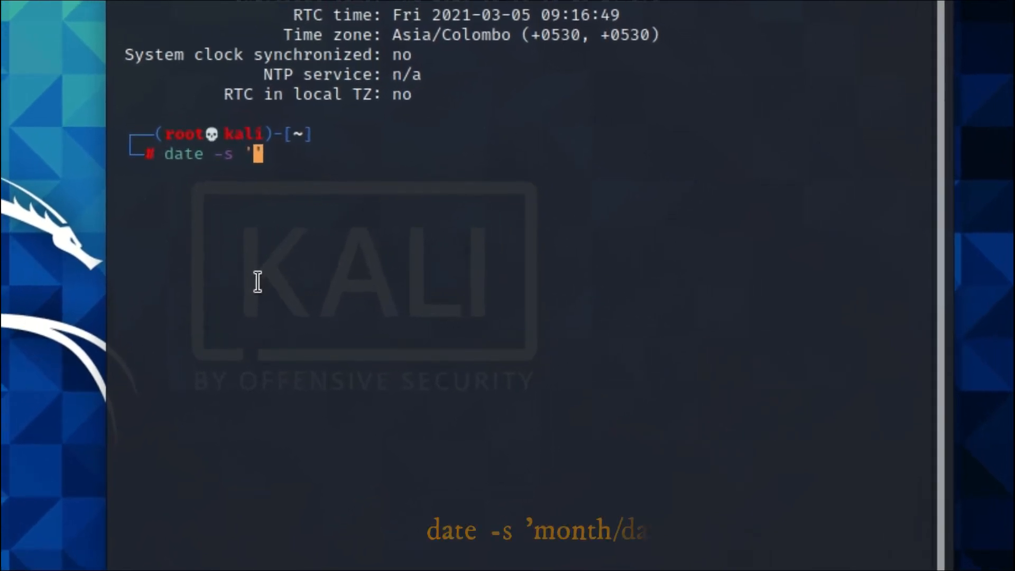
text(03/)
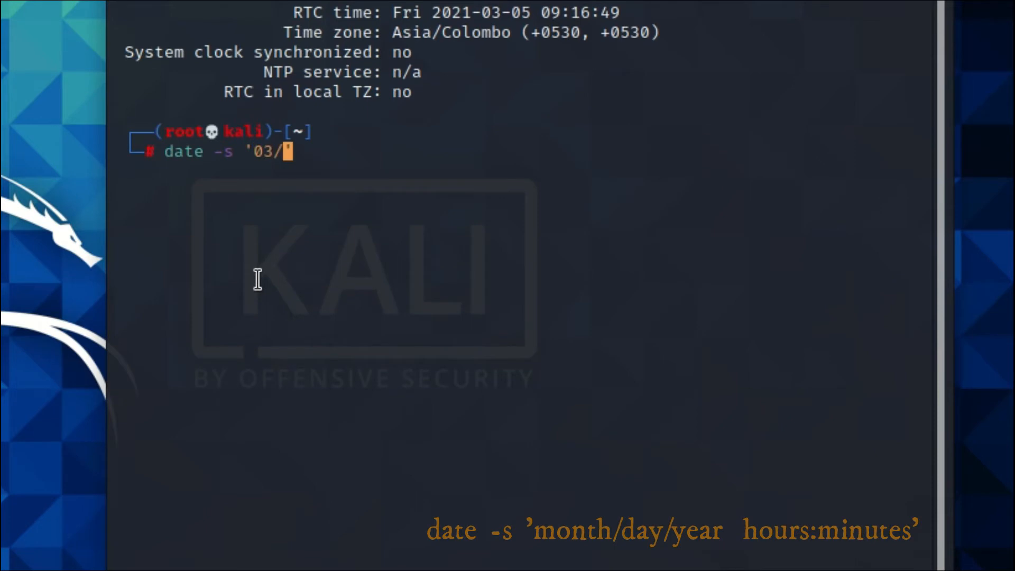
text(05/20)
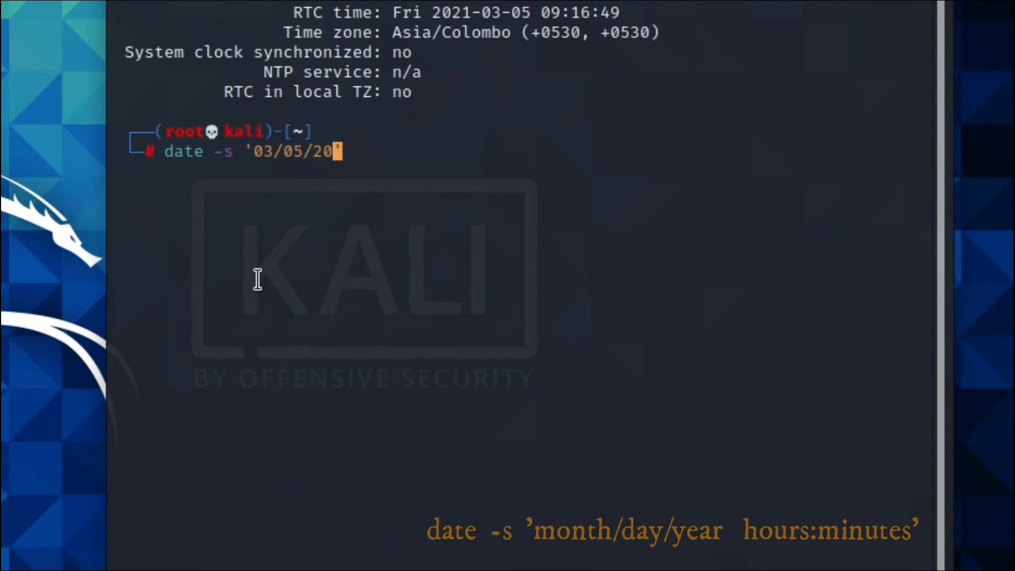
text(21 22:45')
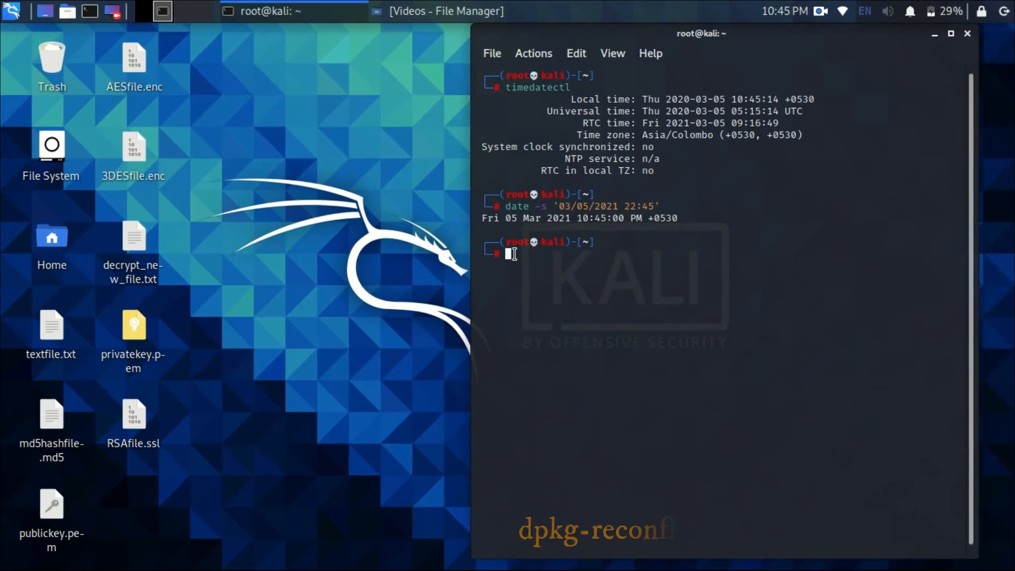
Step: Run dpkg-reconfigure tzdata and confirm Asia/Colombo as the default time zone
text(dpkg-)
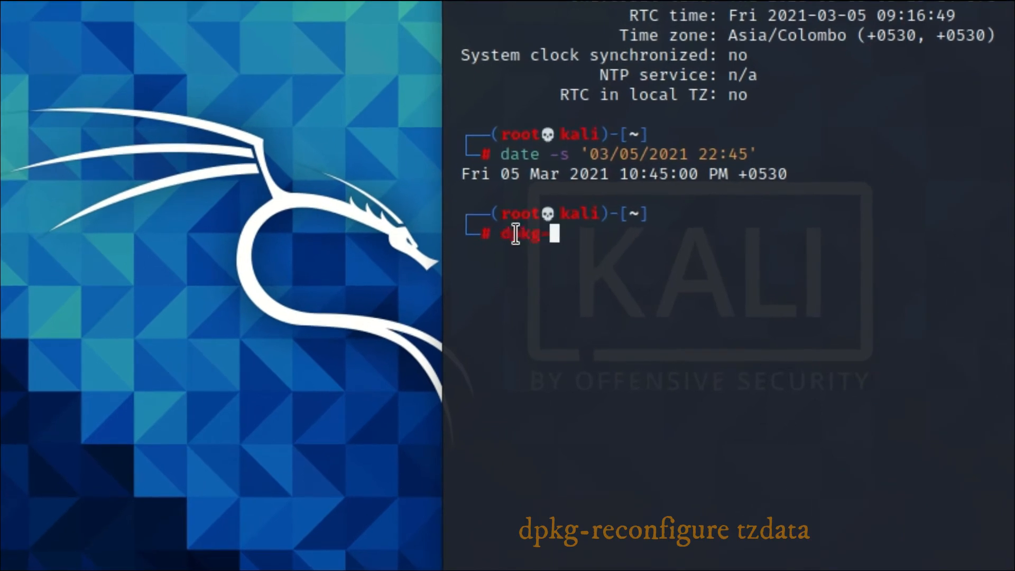
text(reconfi)
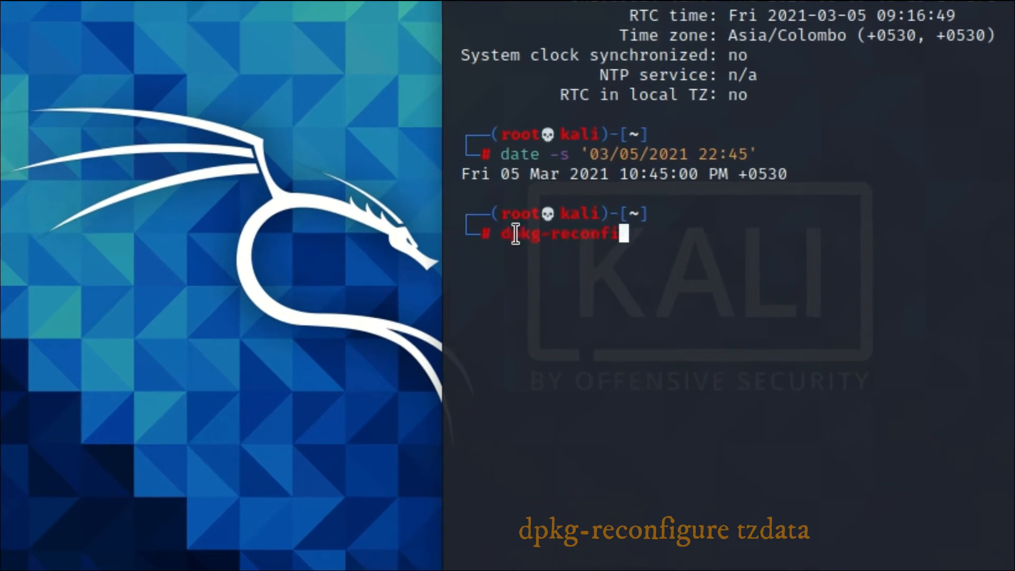
text(gure)
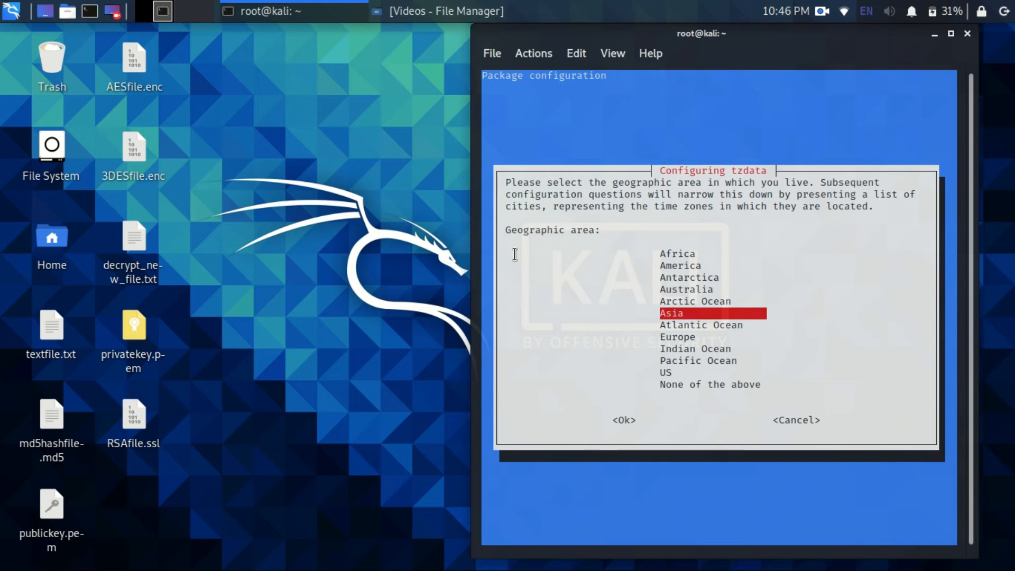
click(623, 420)
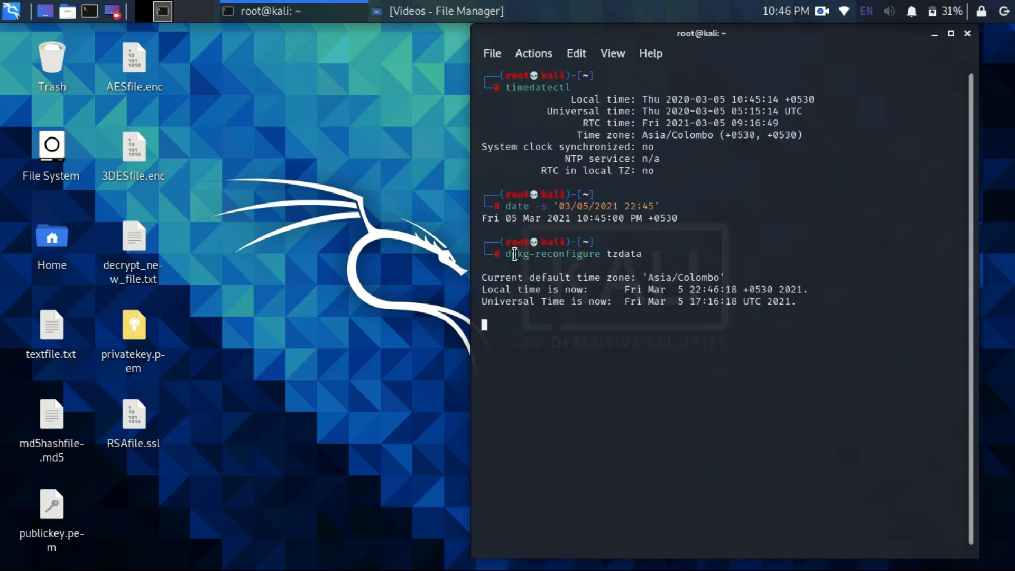
Step: Run apt update to fetch the kali-rolling package lists with the terminal maximized
text(apt update)
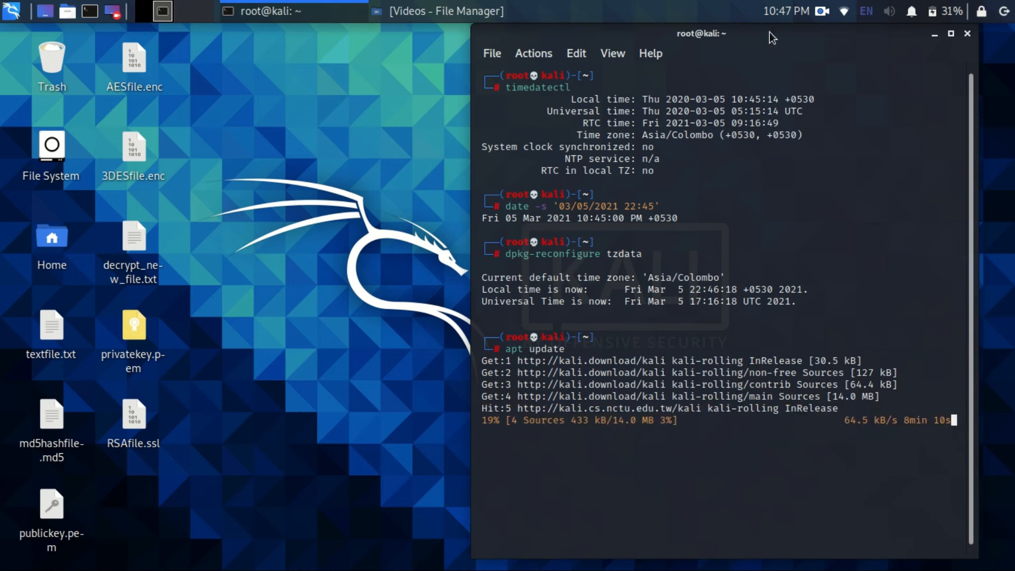
click(950, 34)
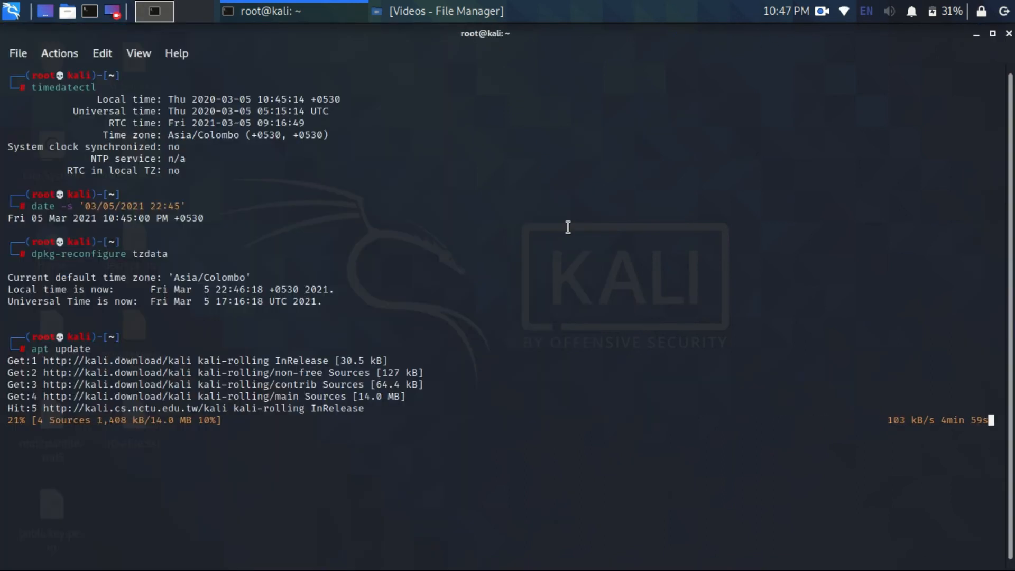